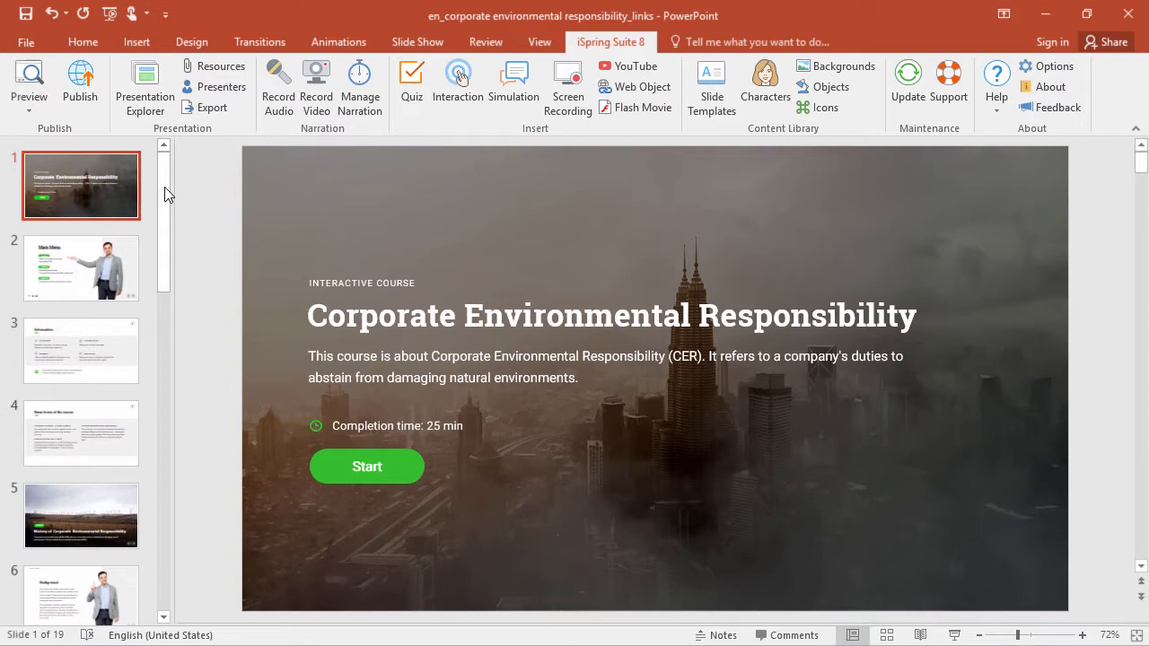
Create a new directory titled 'Leaders in Corporate Environmental Responsibility'
scroll("down", 3)
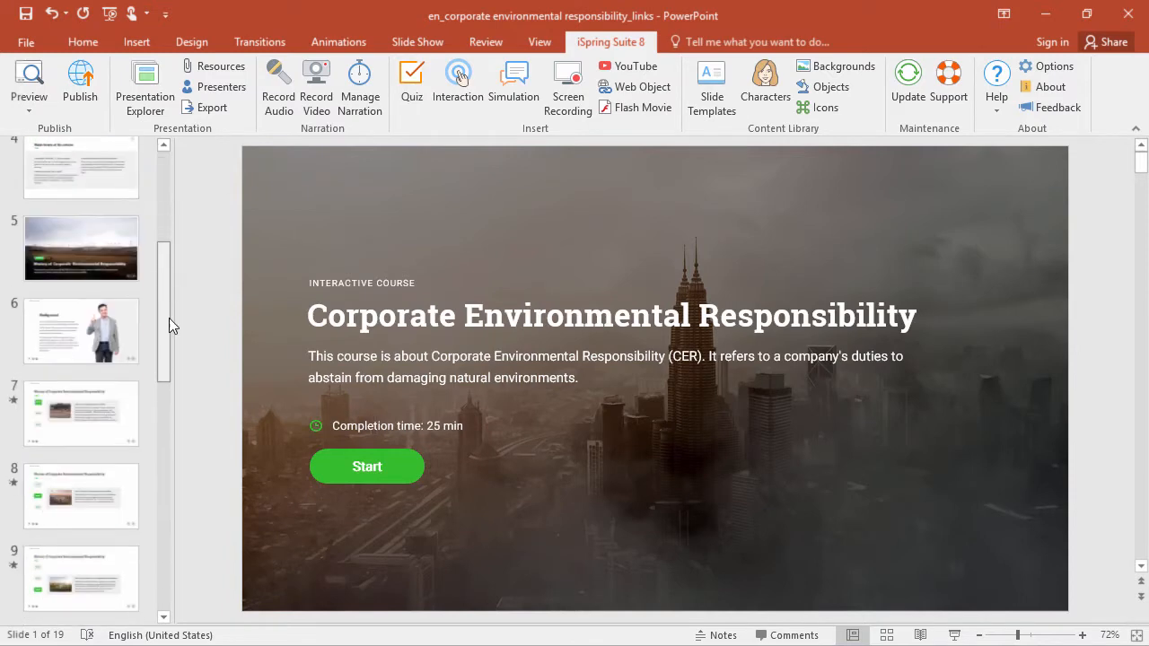
scroll("down", 3)
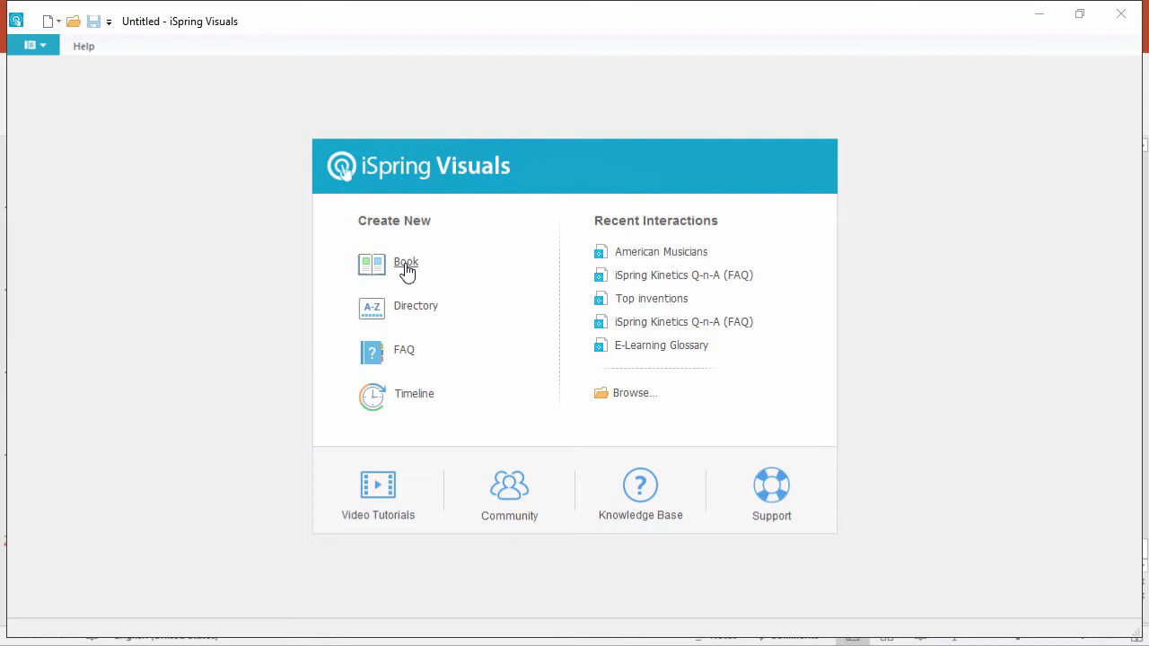
mouse_move(413, 313)
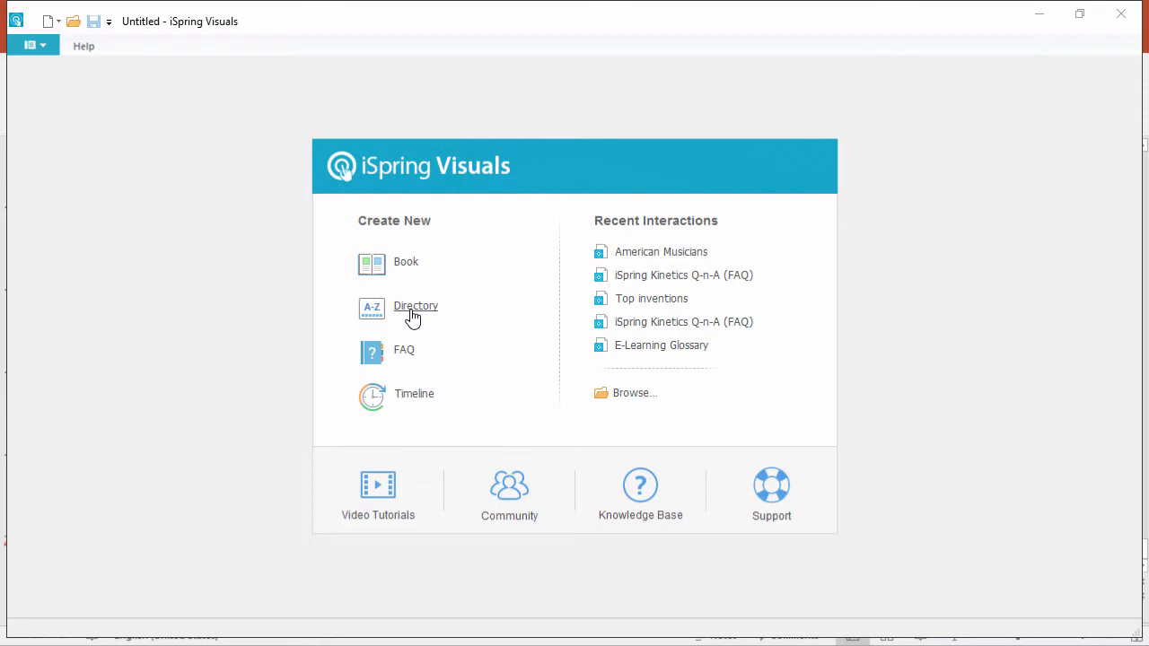
mouse_move(406, 357)
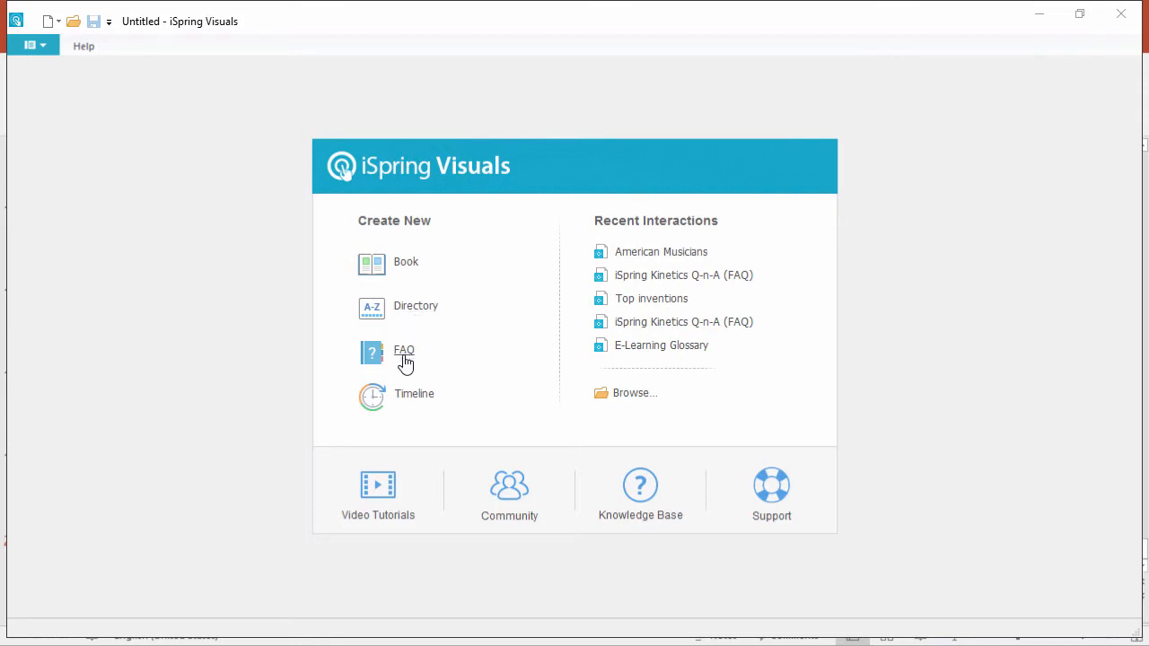
mouse_move(412, 370)
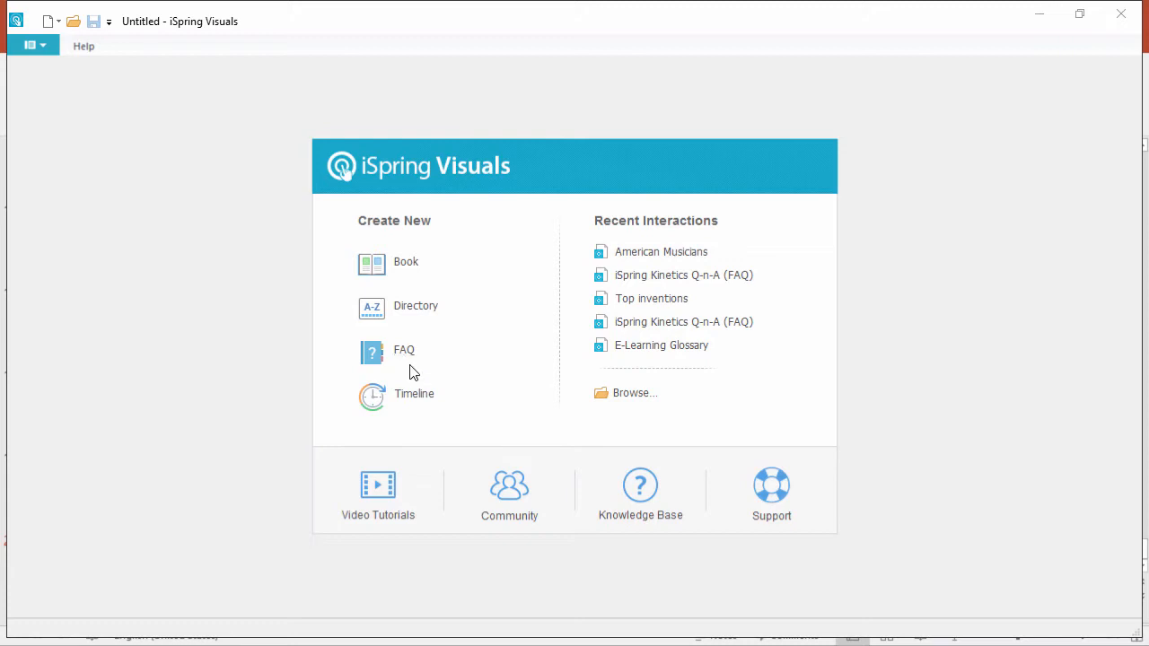
mouse_move(413, 399)
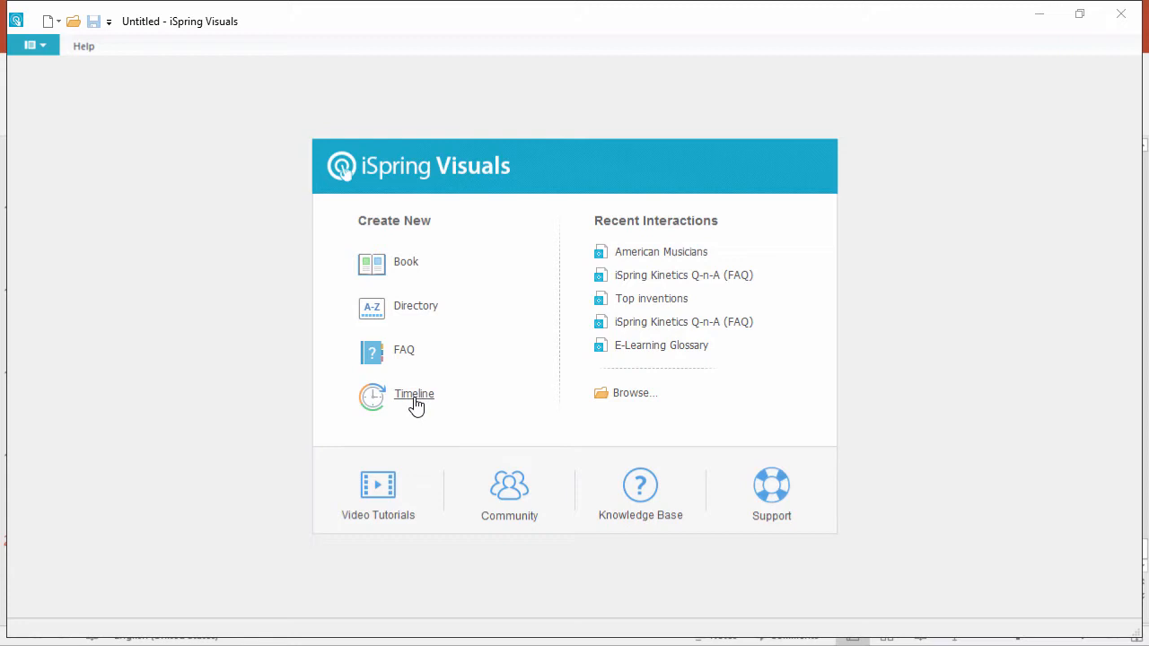
mouse_move(413, 341)
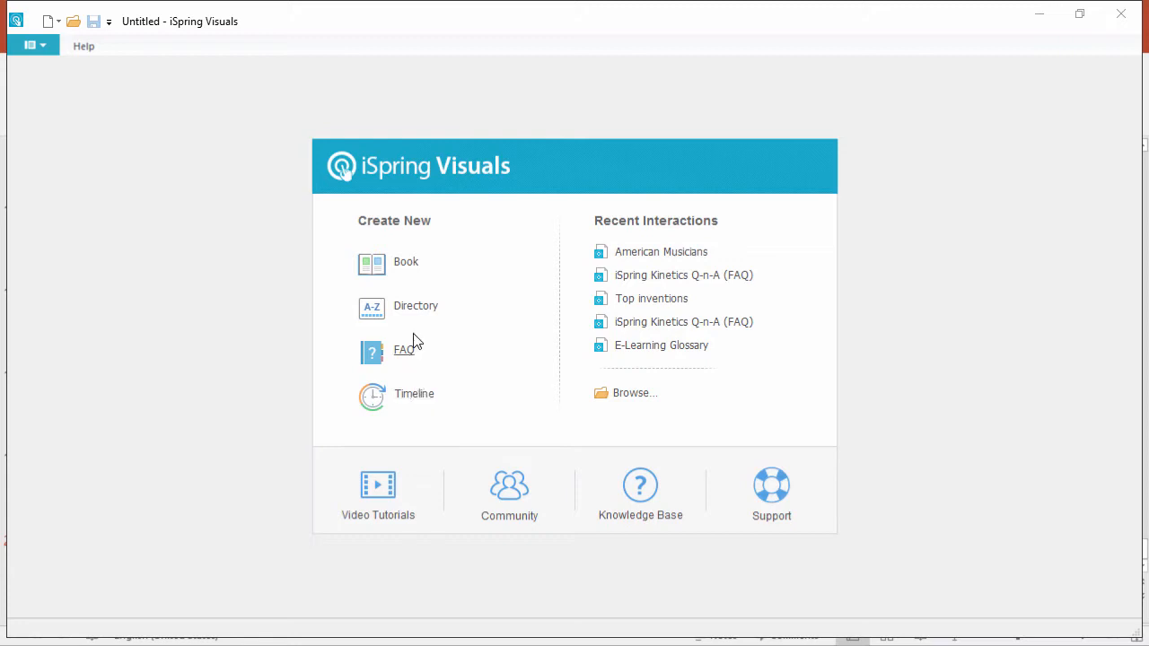
left_click(417, 305)
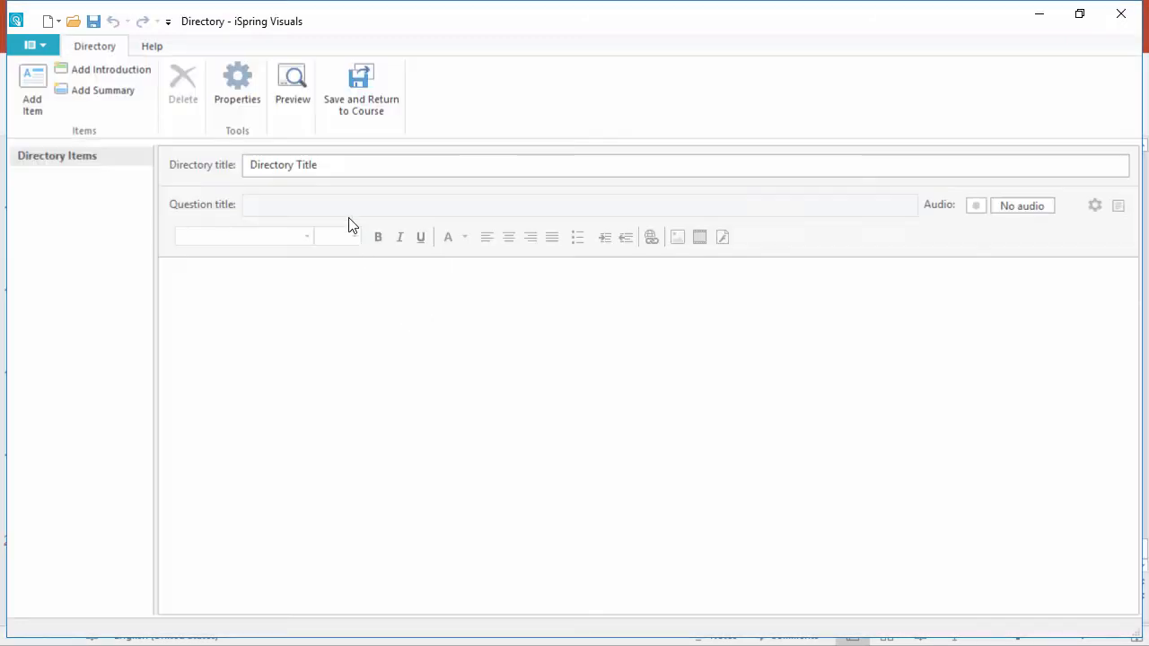
type("Leaders in Corporate Environmental Responsibility")
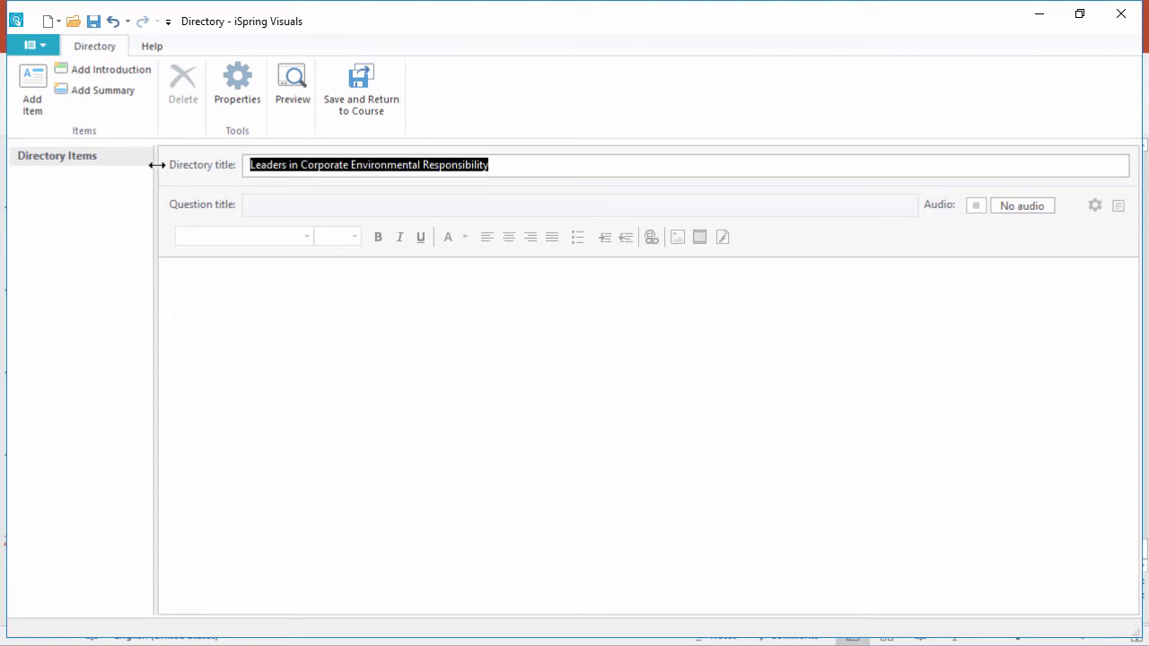
mouse_move(104, 108)
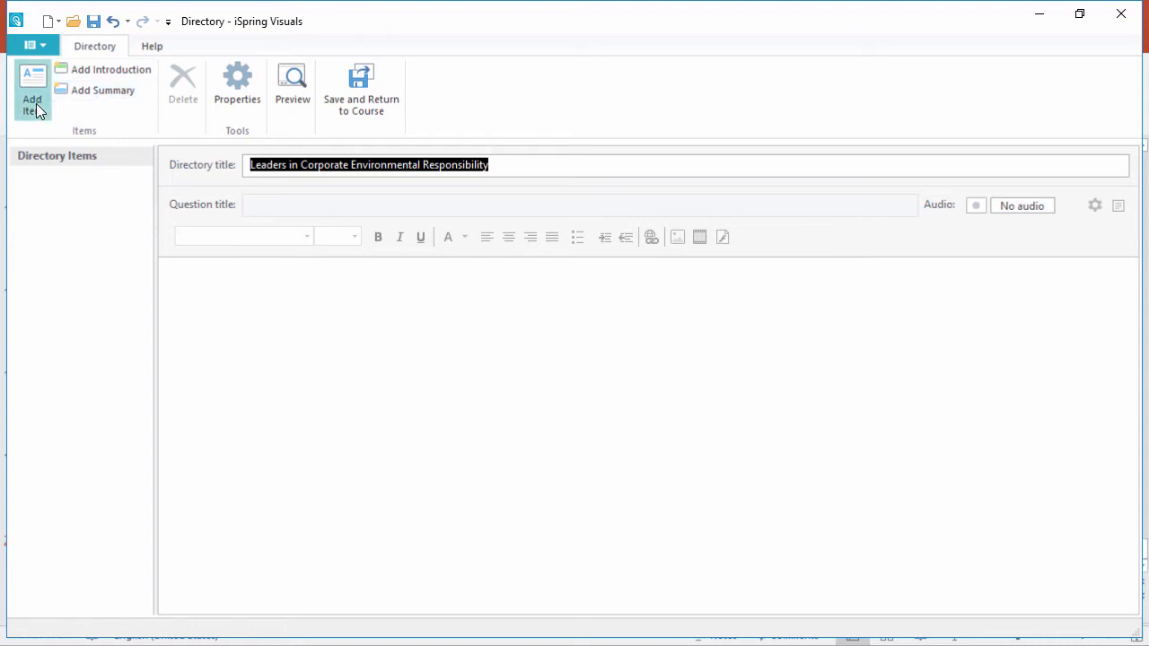
Add the directory's first item, Subaru, and start inserting its picture
left_click(32, 99)
type("Subaru")
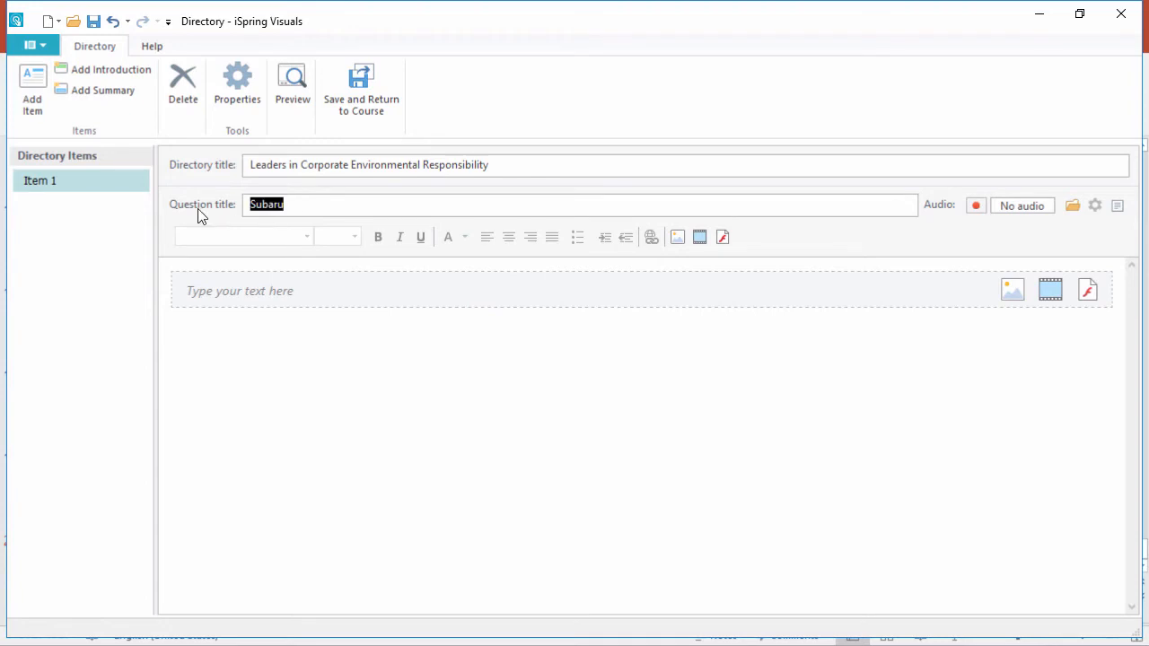
mouse_move(826, 216)
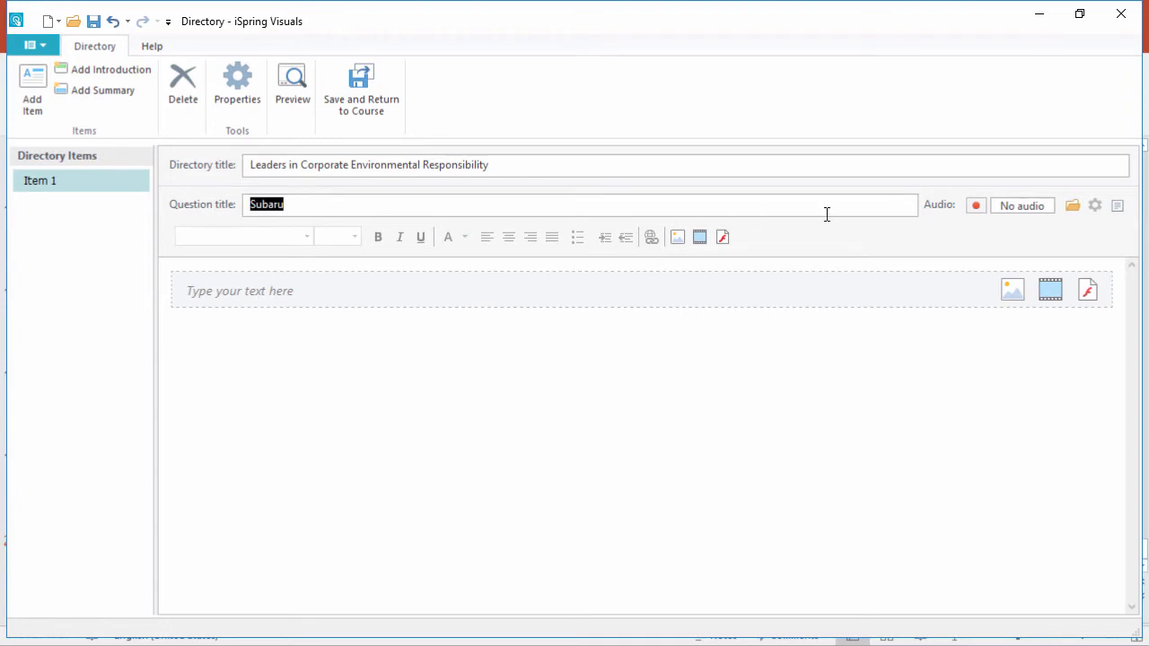
mouse_move(1063, 217)
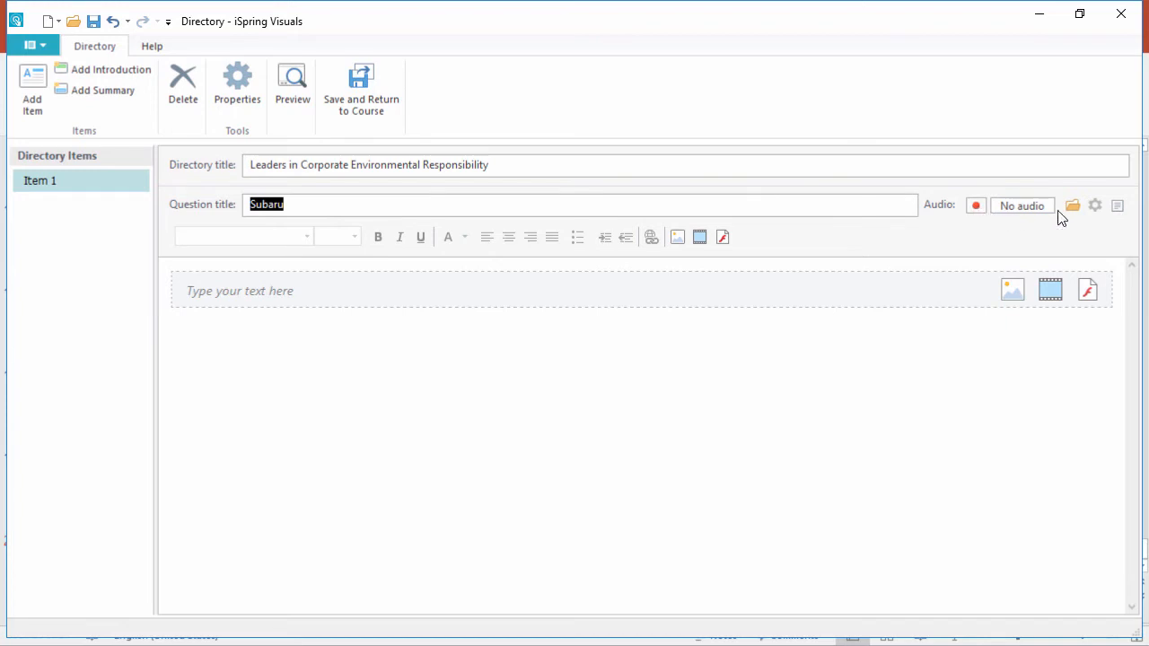
mouse_move(1013, 289)
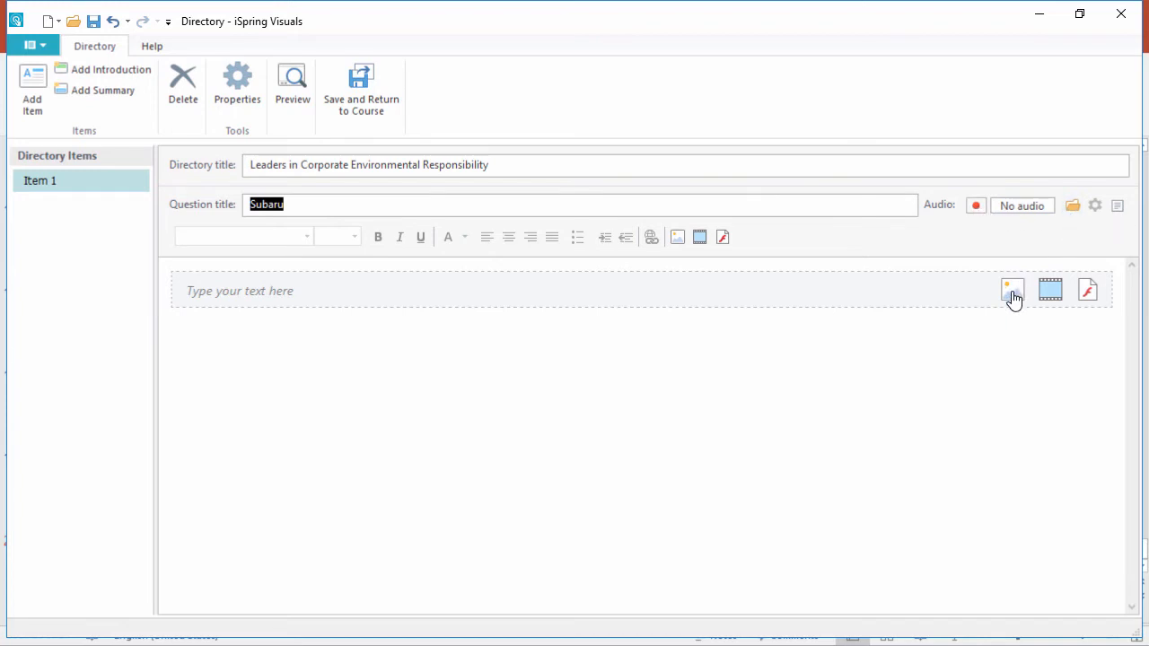
mouse_move(1051, 289)
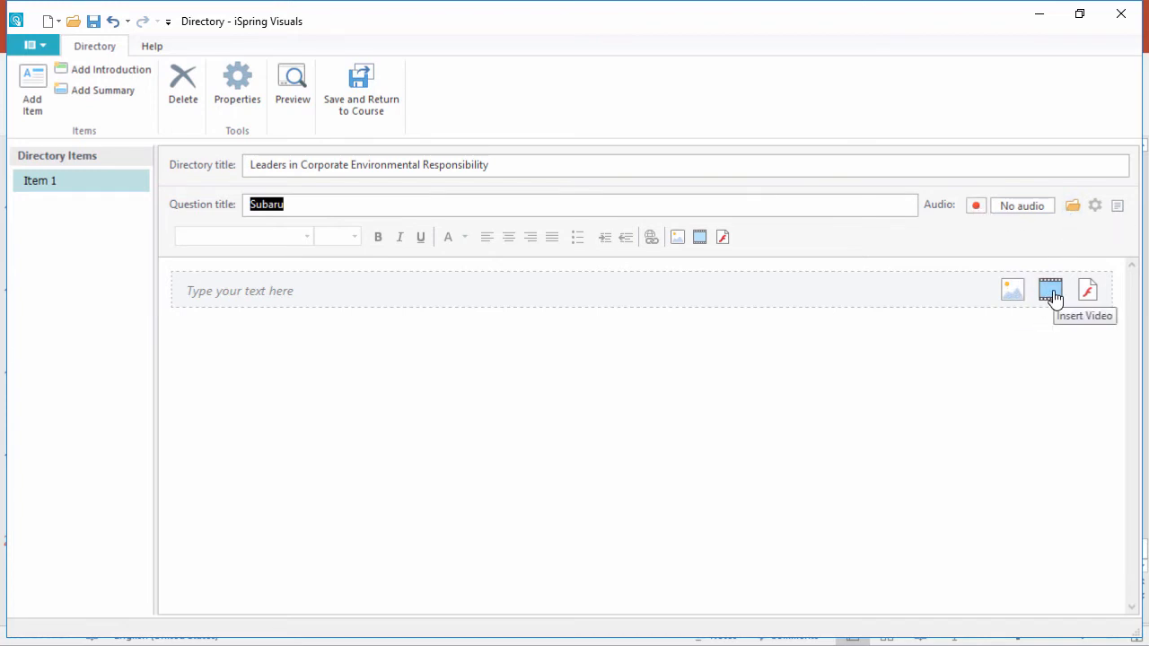
mouse_move(1089, 291)
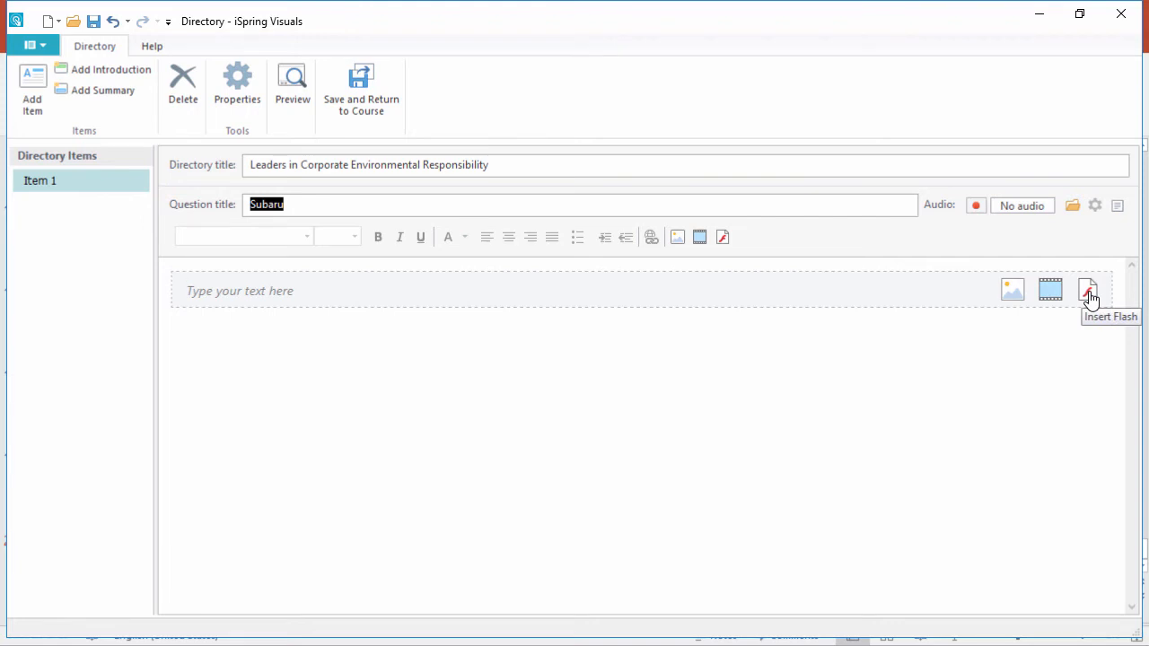
left_click(1013, 289)
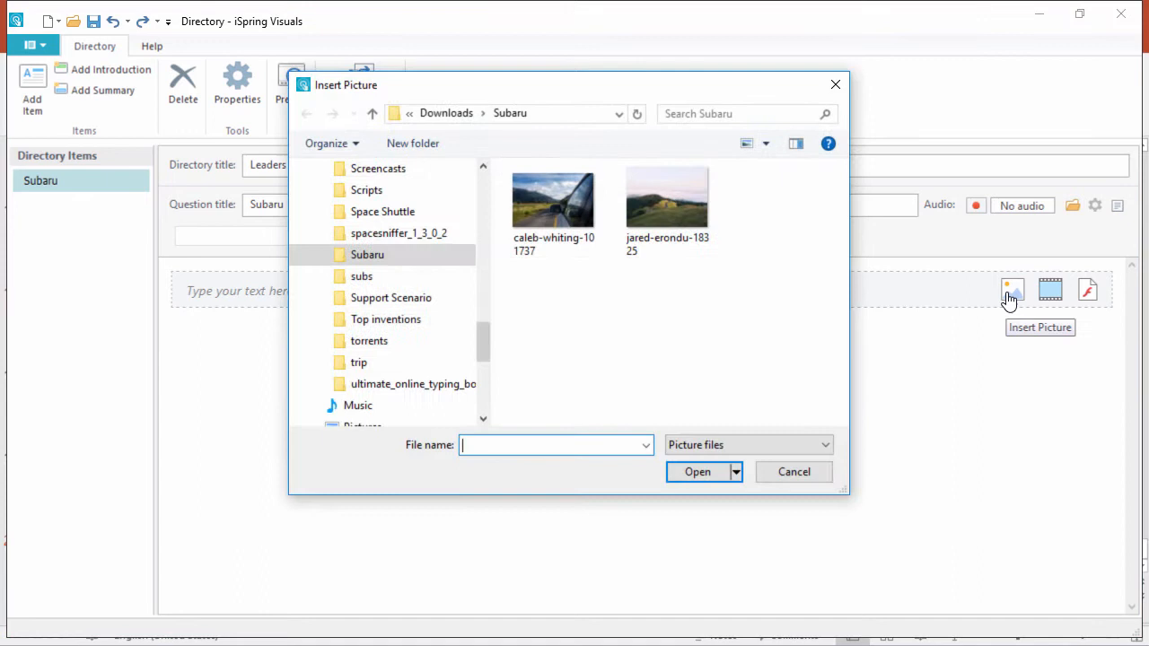
Give the Subaru item a roadside car photo and a size-16 paragraph on its zero-landfill plant
double_click(553, 199)
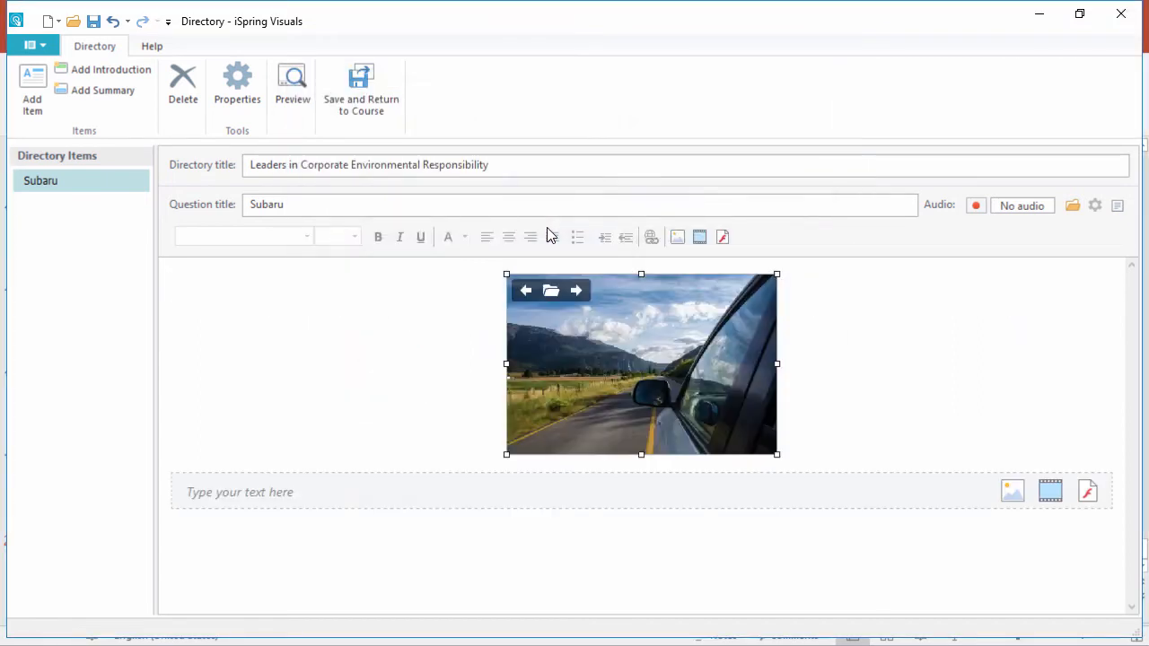
left_click(433, 492)
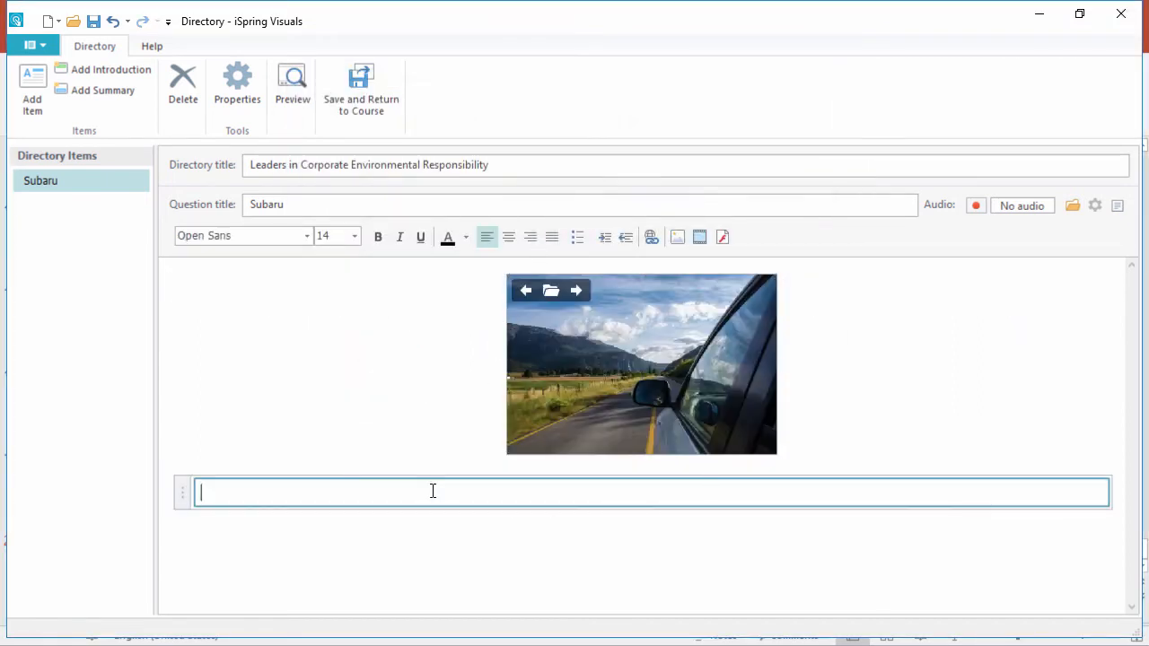
type("The automobile manufacturer Subaru is a sustainability giant. In 2008, a Subaru assembly plant in Lafayette became the first auto manufacturer to achieve zero landfill status when the plant implemented sustainable policies.")
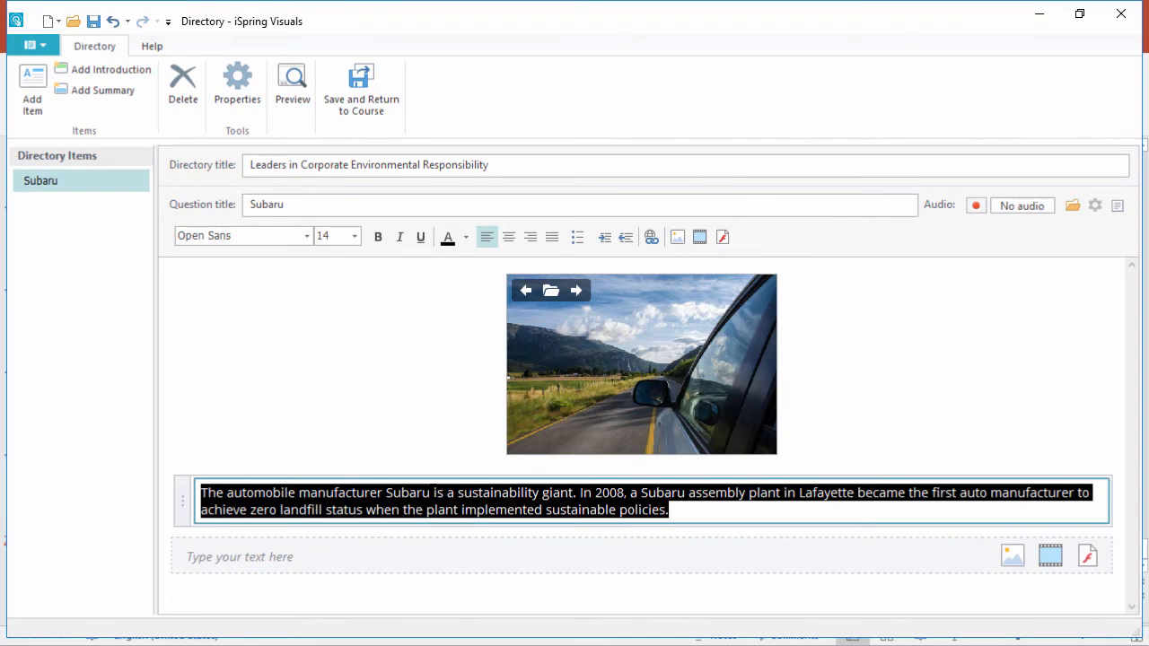
left_click(354, 237)
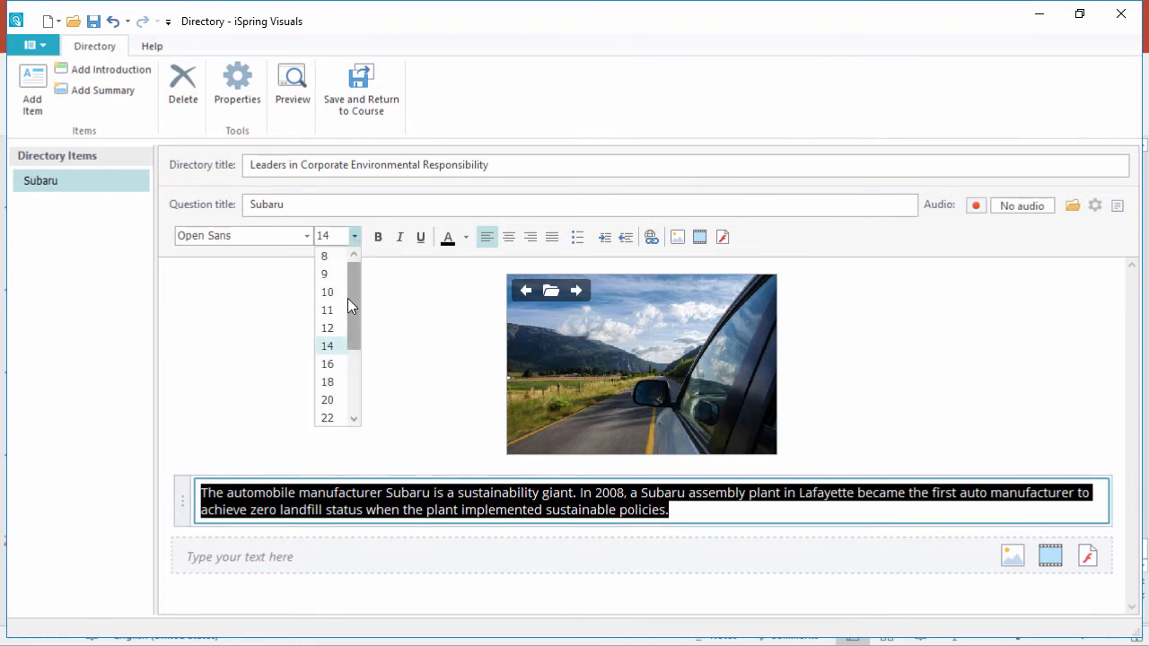
left_click(326, 362)
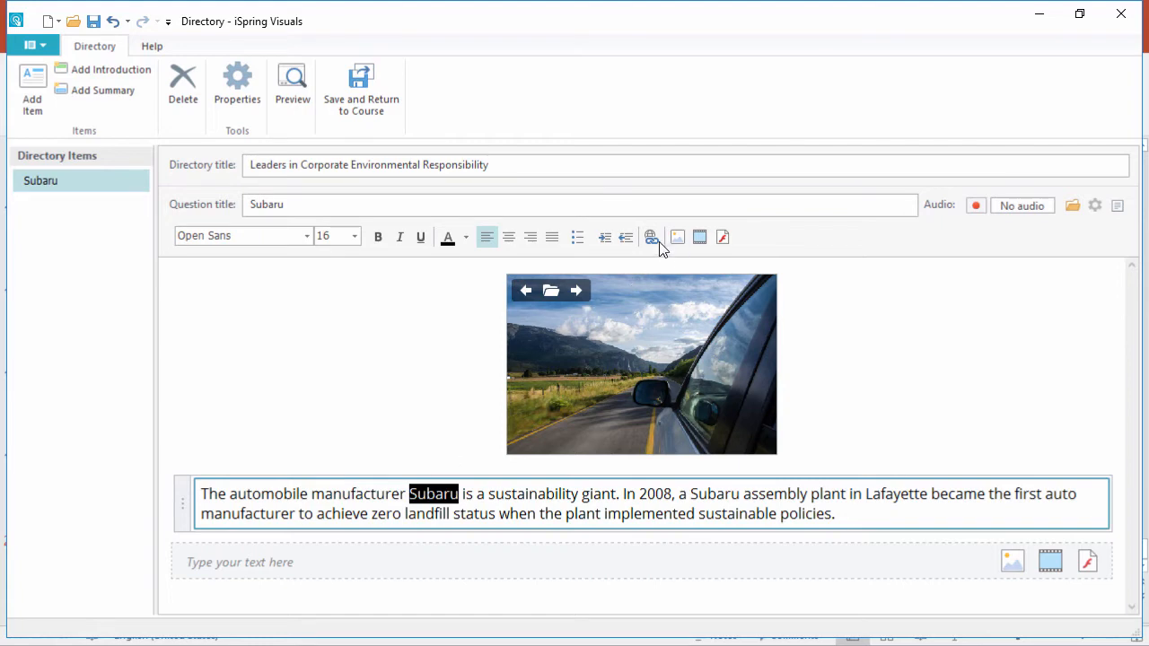
left_click(650, 237)
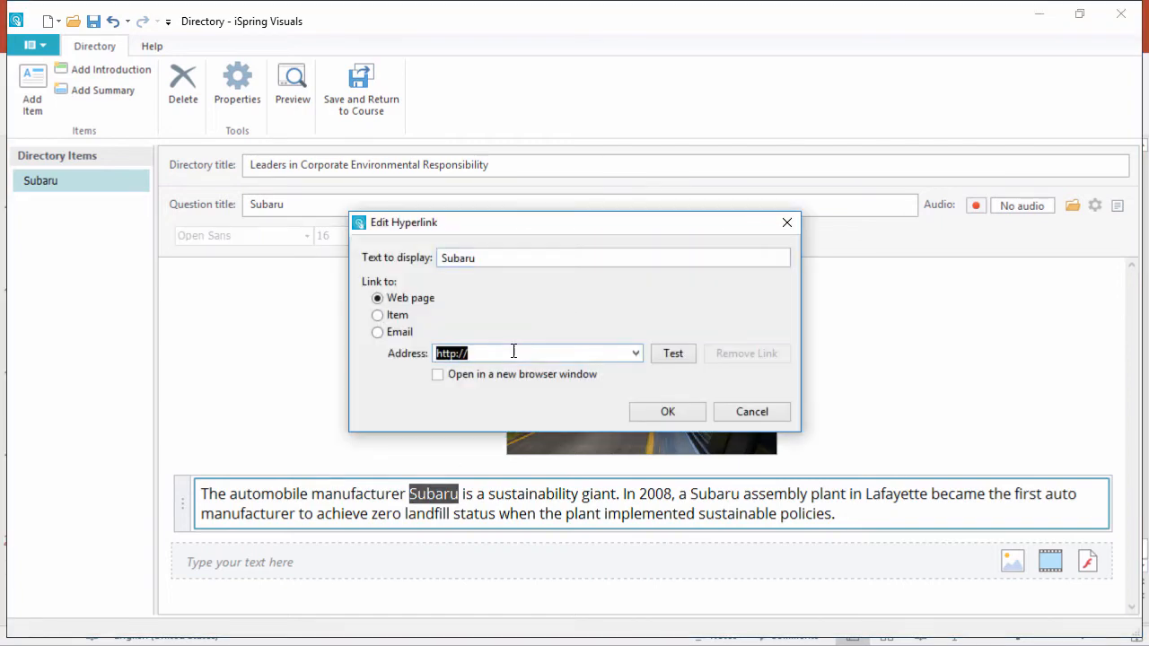
type("https://en.wikipedia.org/wiki/Subaru")
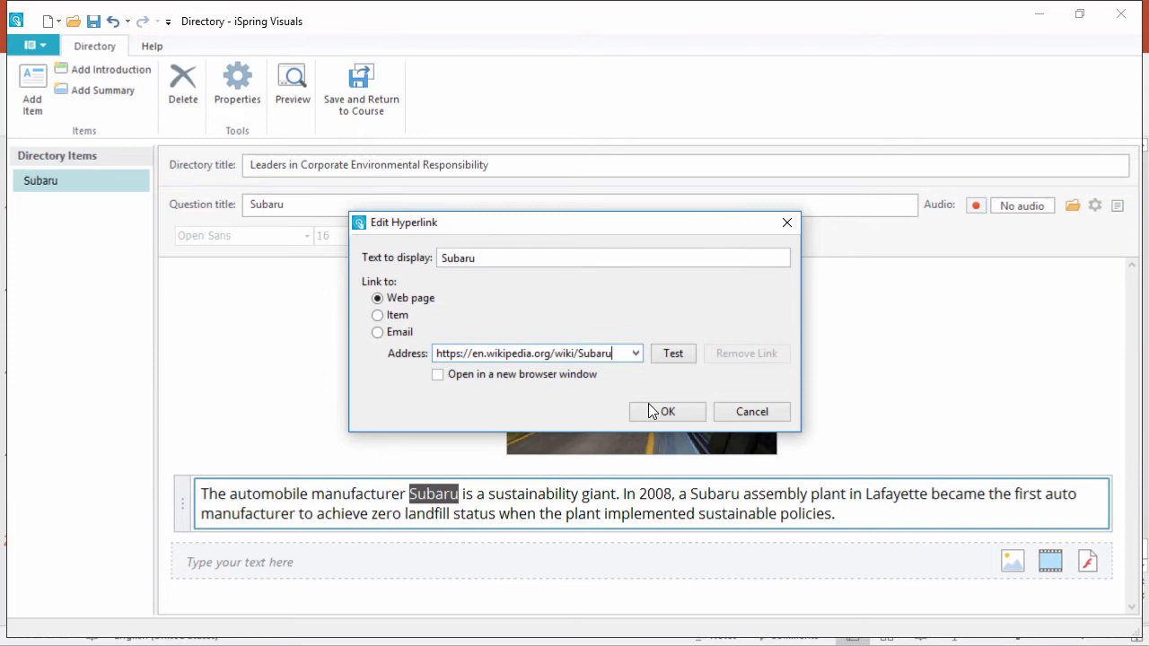
left_click(668, 412)
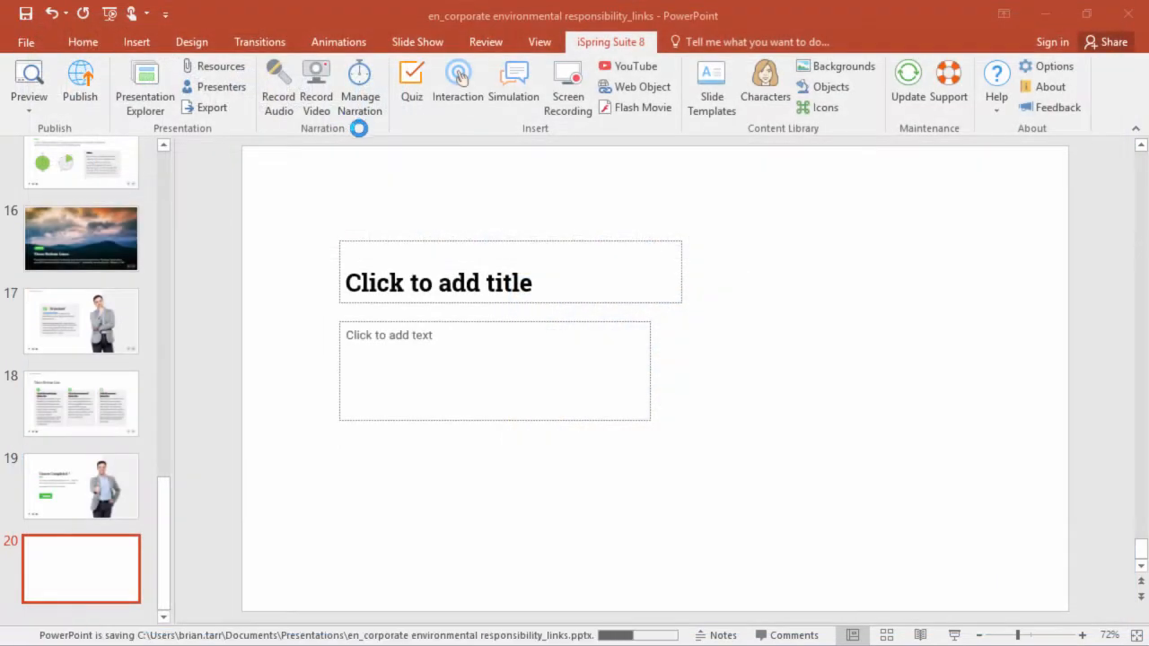
View the directory on slide 20 and bring up the Publish Presentation settings
left_click(458, 81)
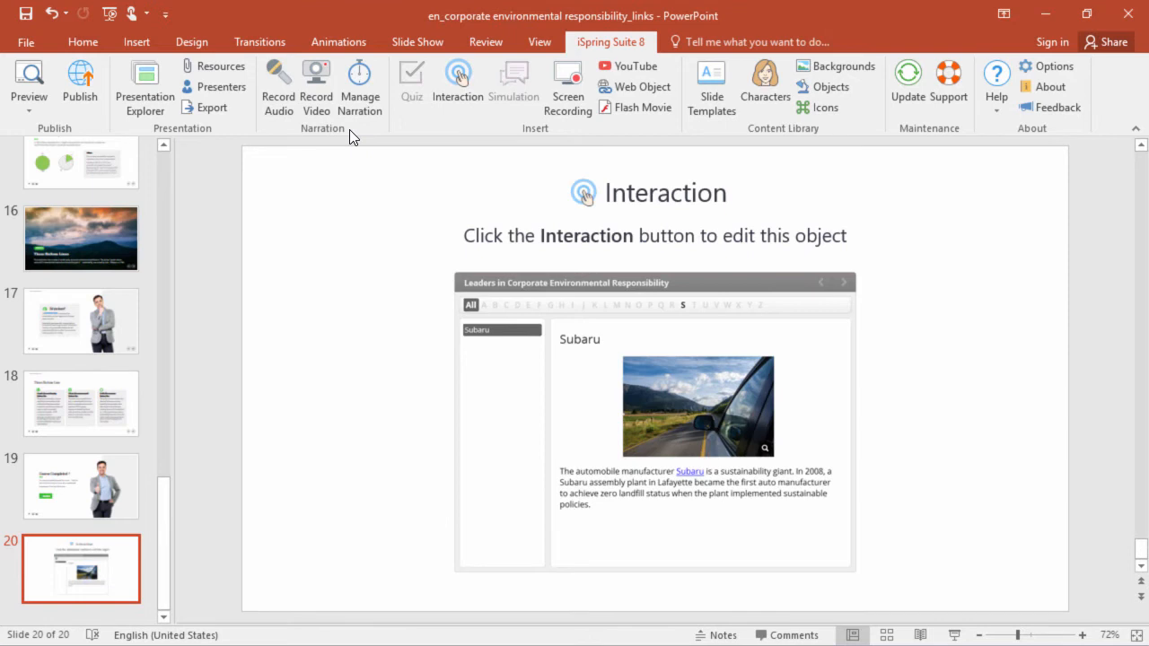
left_click(79, 87)
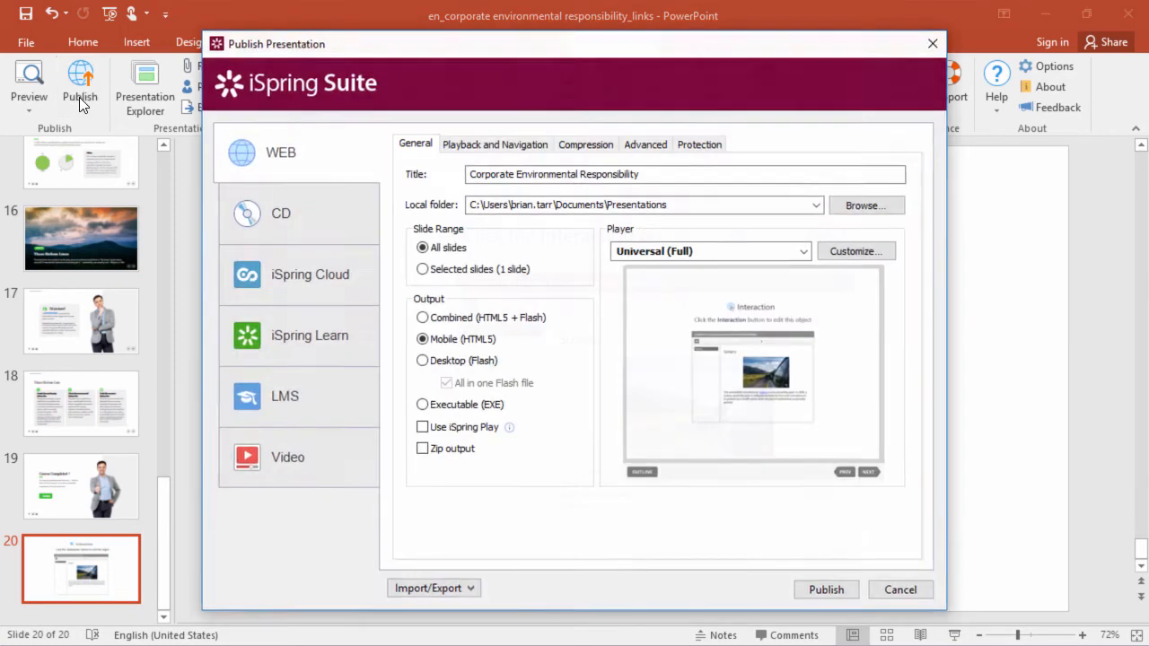
Publish the course for the web into the local Presentations folder
left_click(683, 174)
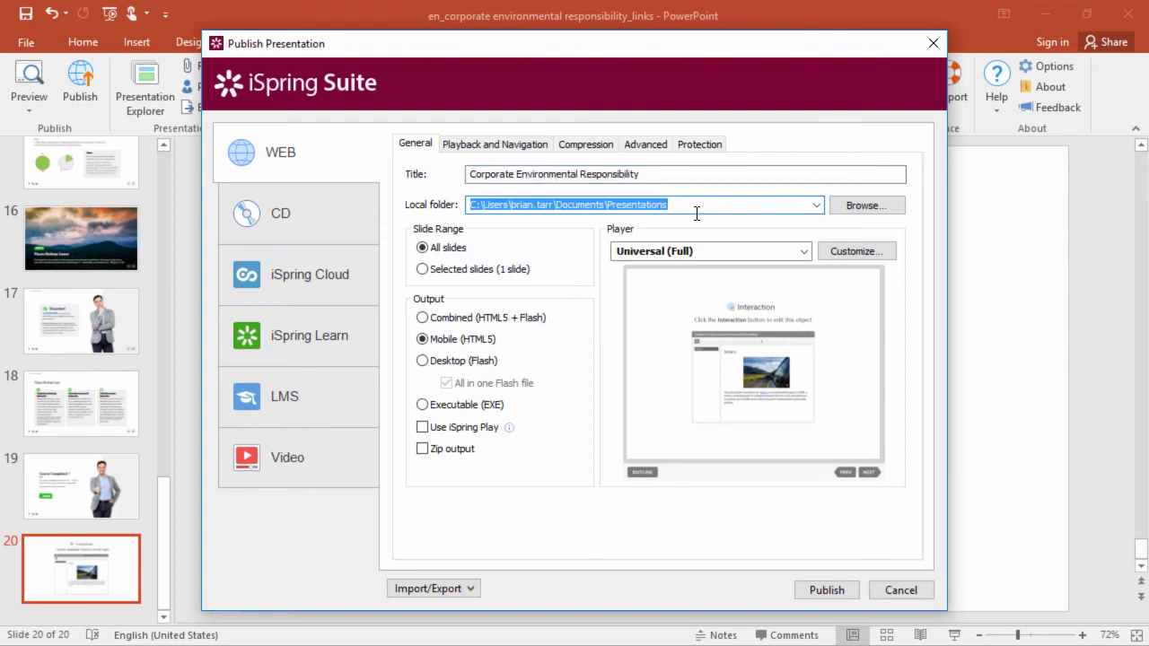
left_click(826, 589)
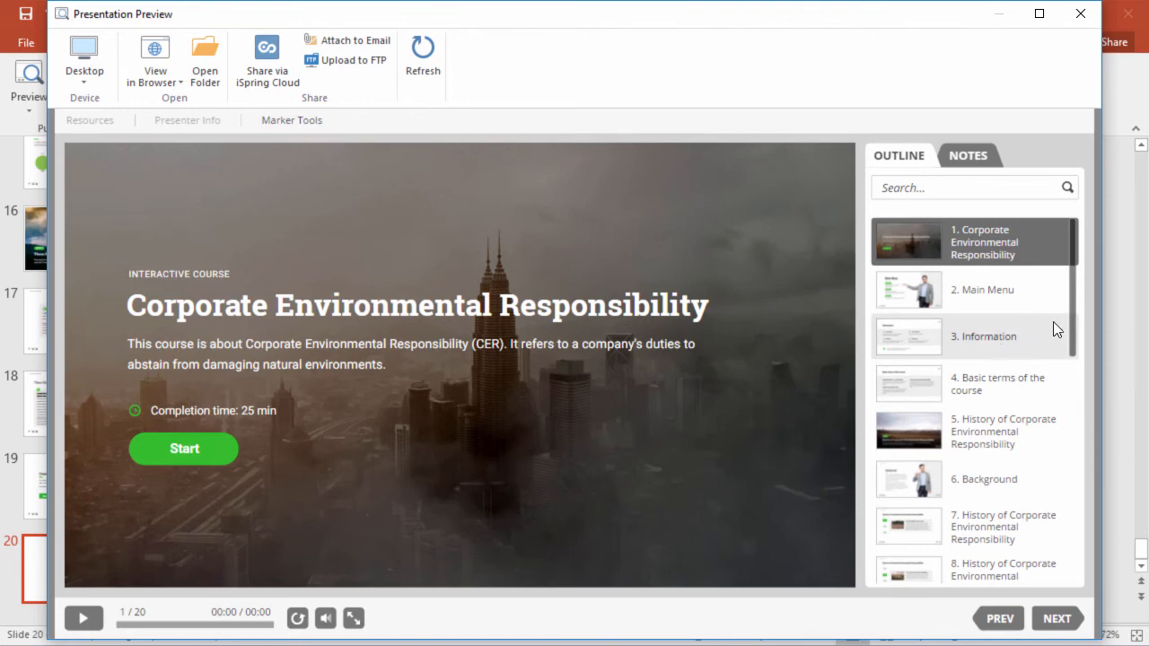
Preview slide 20's Subaru entry, enlarging and closing its road photo
scroll("down", 3)
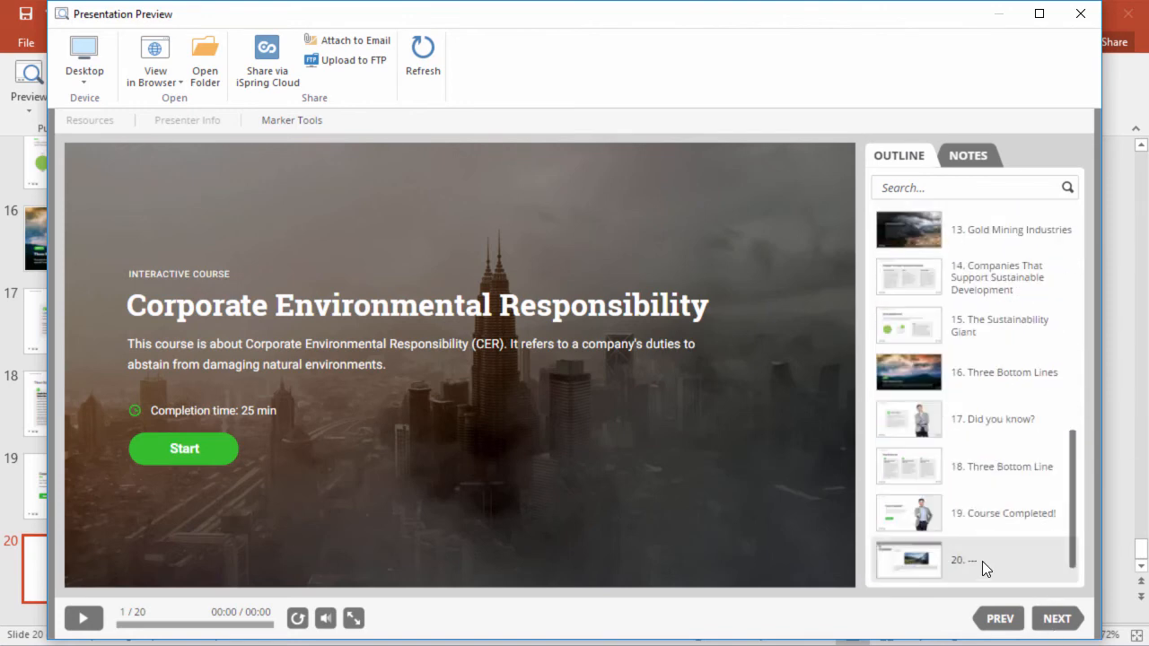
left_click(974, 560)
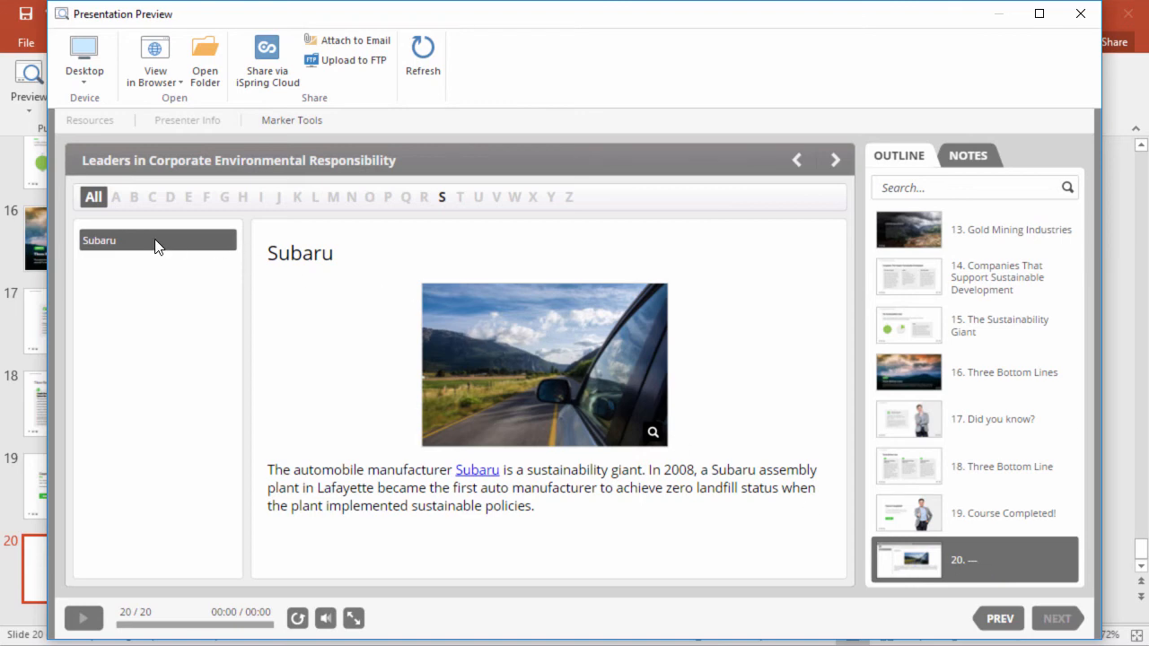
left_click(654, 431)
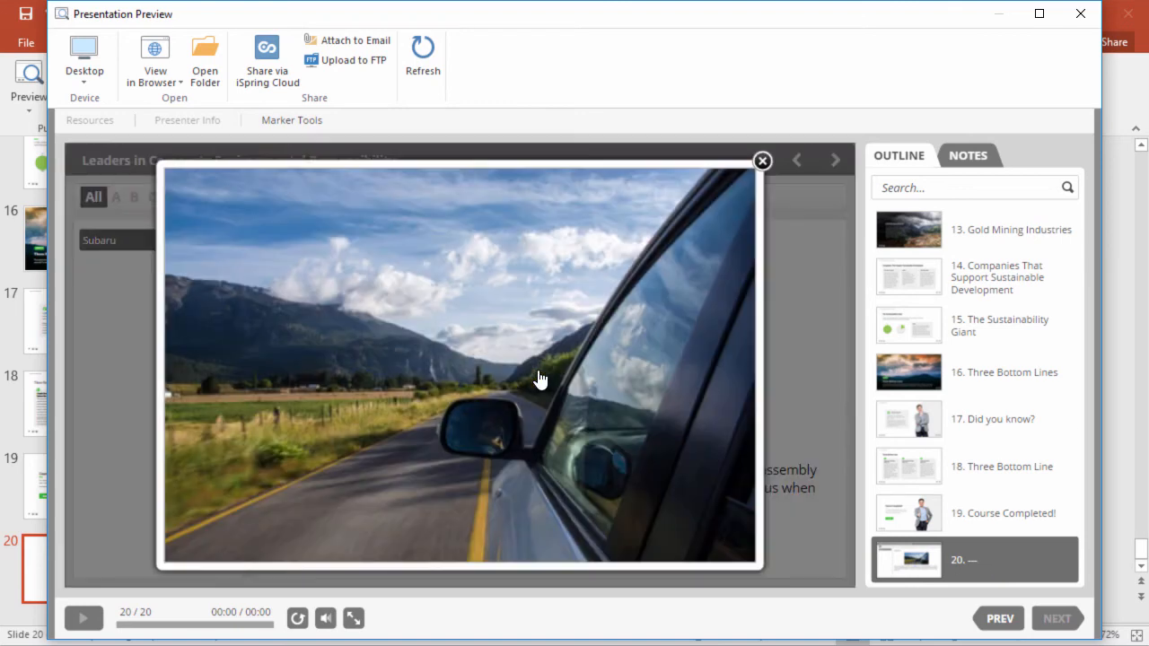
left_click(761, 162)
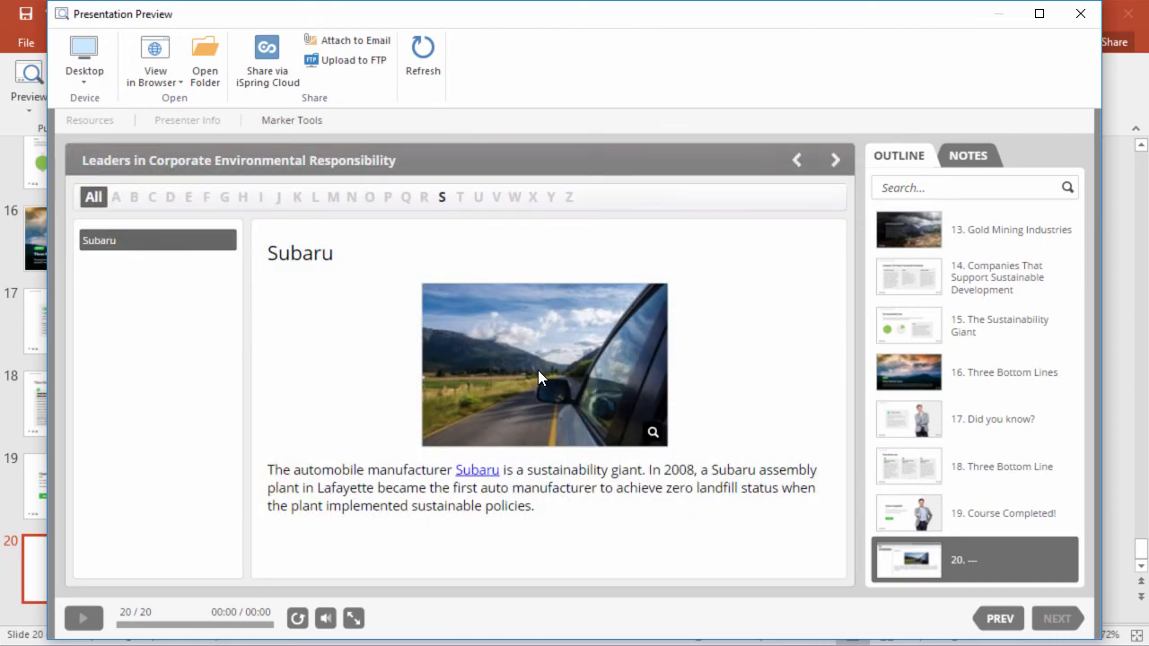